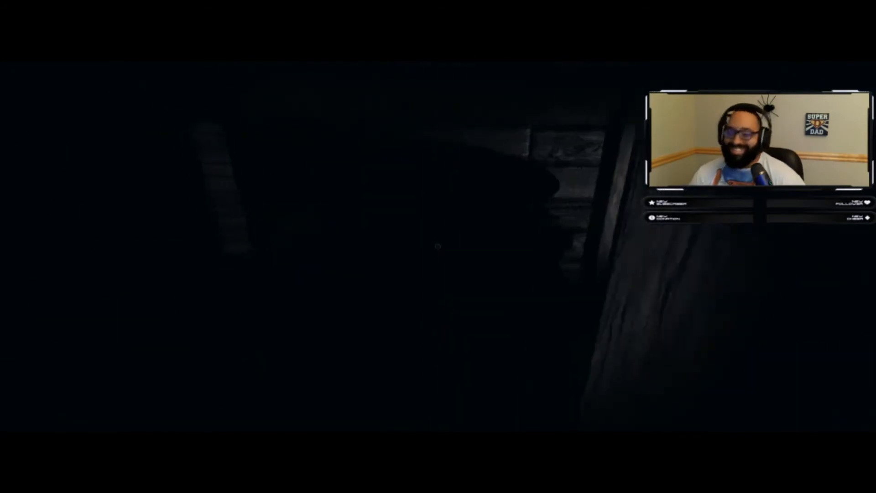
pyautogui.moveTo(438, 246)
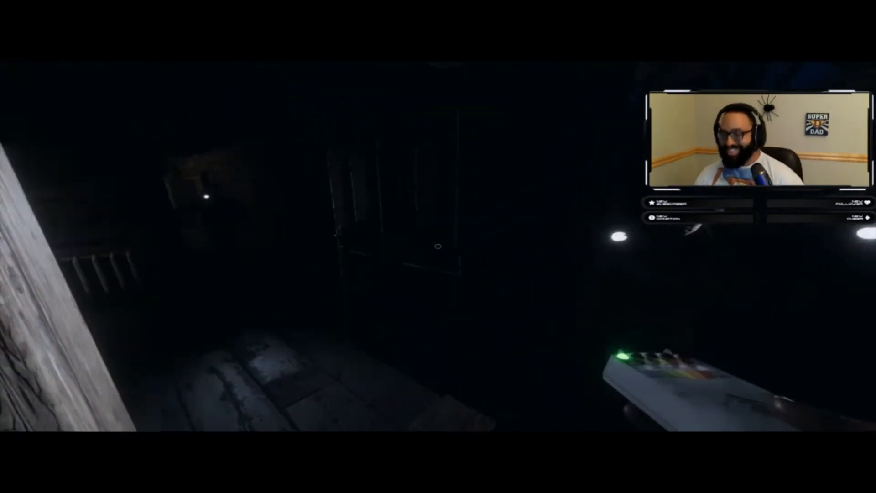